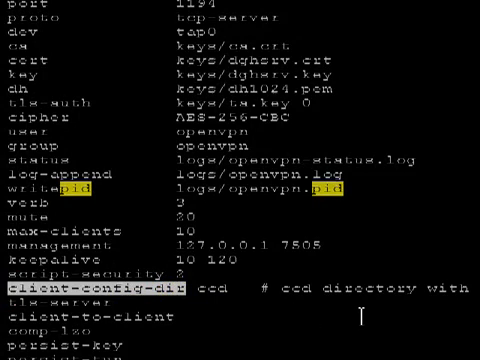
mouse_move(405, 325)
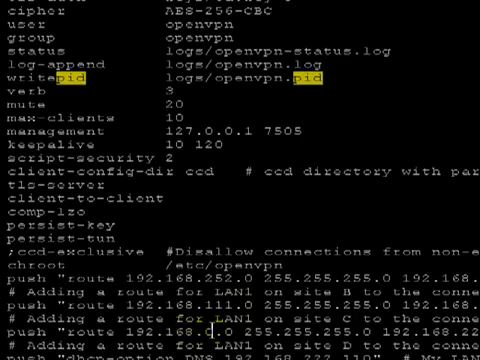
scroll(down, 3)
text(ls ccd/)
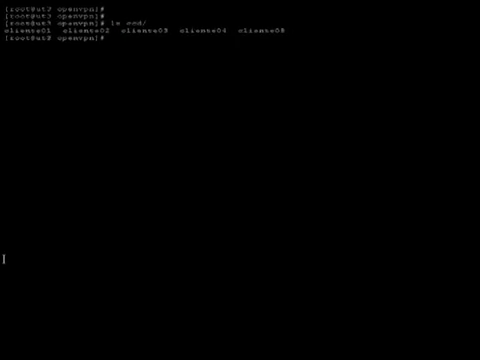
text(vi ccd/cliente01)
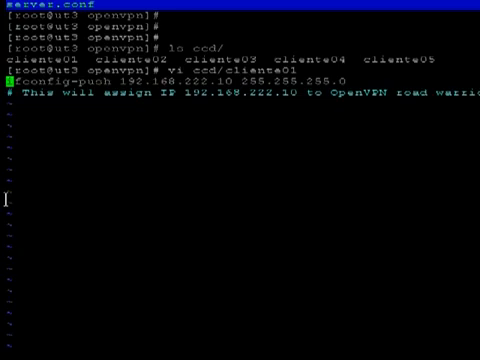
scroll(down, 3)
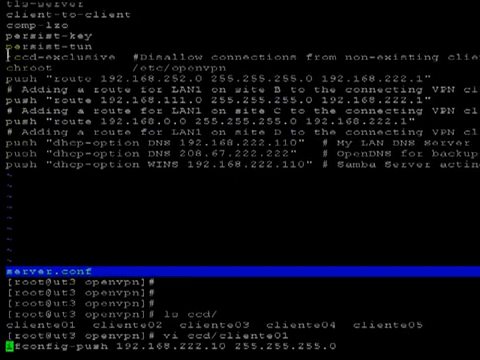